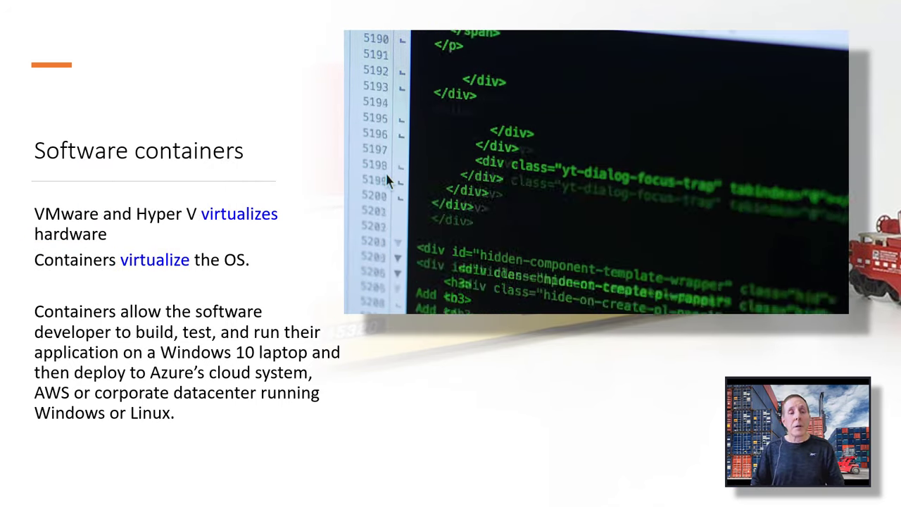
Move the slideshow past the Software containers slide to the datacenter server racks slide
scroll(up, 3)
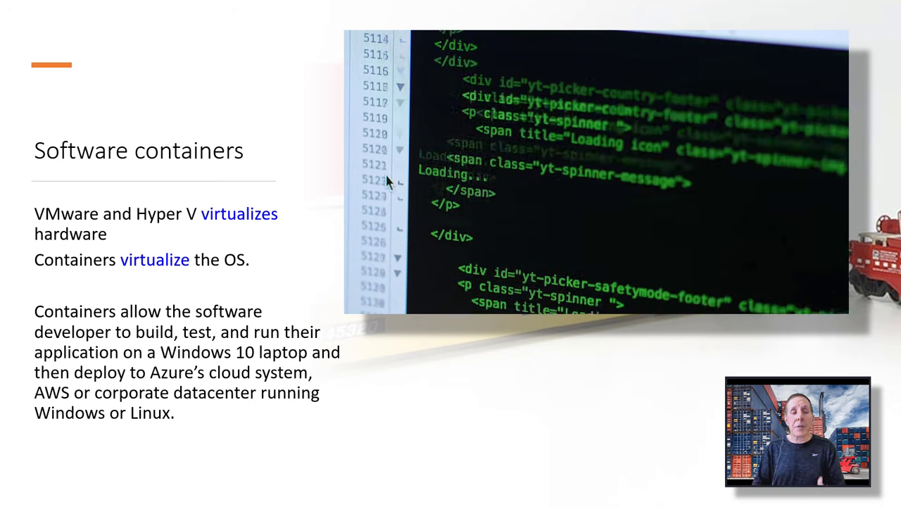
scroll(up, 3)
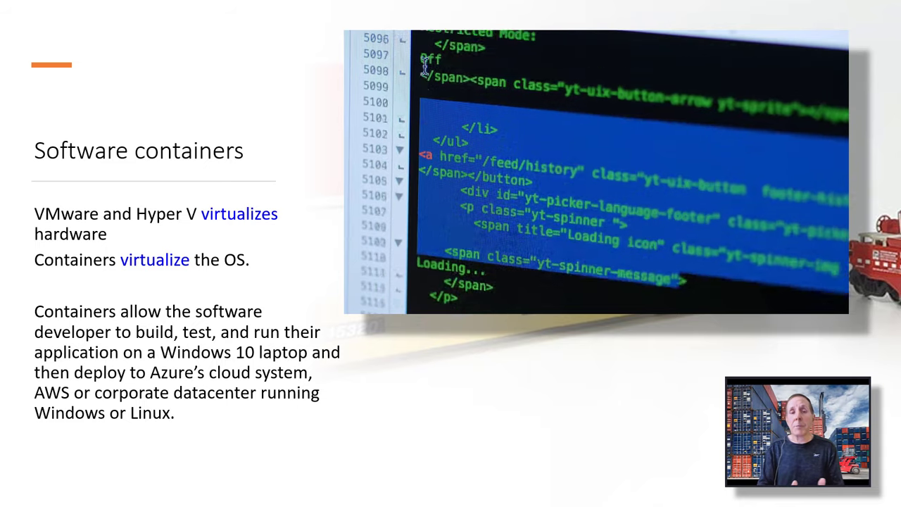
scroll(up, 3)
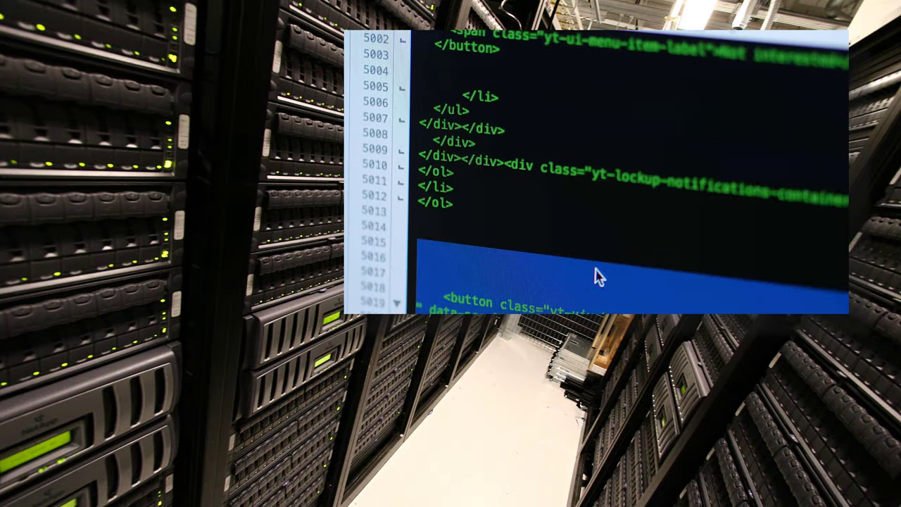
scroll(up, 3)
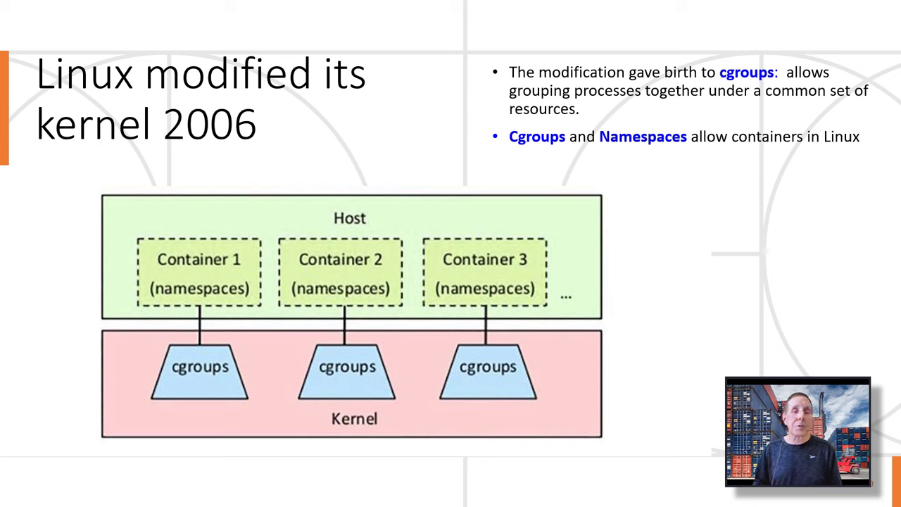
drag(148, 341, 334, 409)
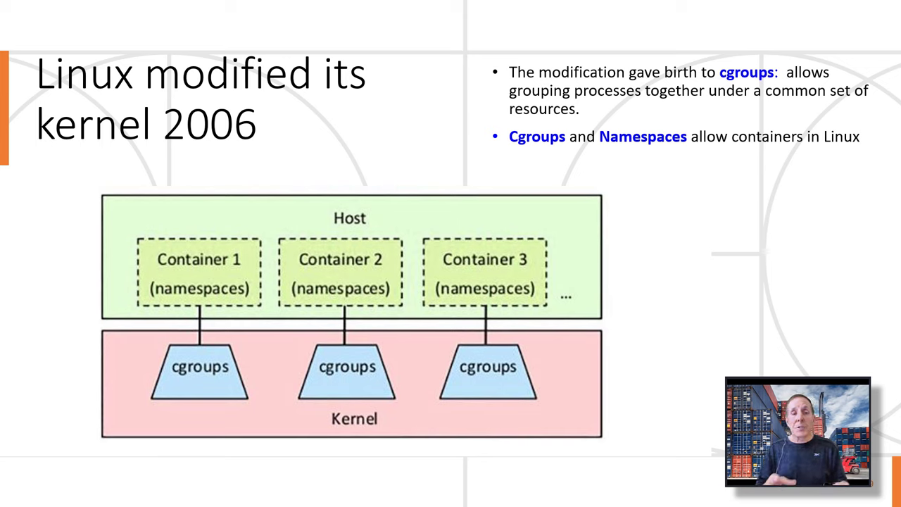
drag(126, 225, 130, 404)
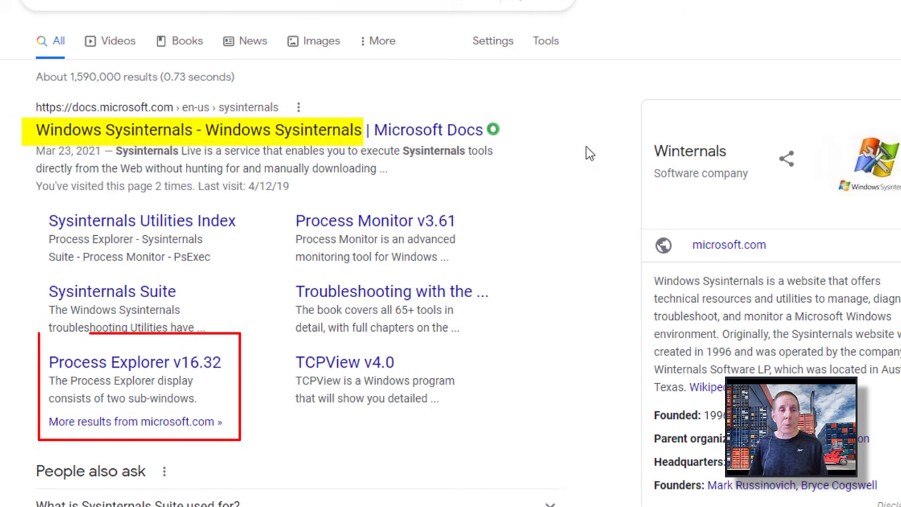
mouse_move(143, 365)
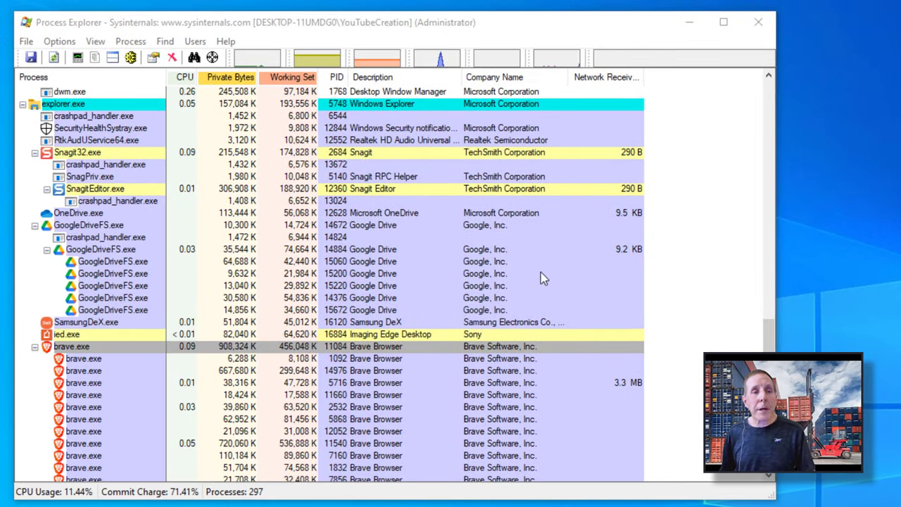
scroll(up, 3)
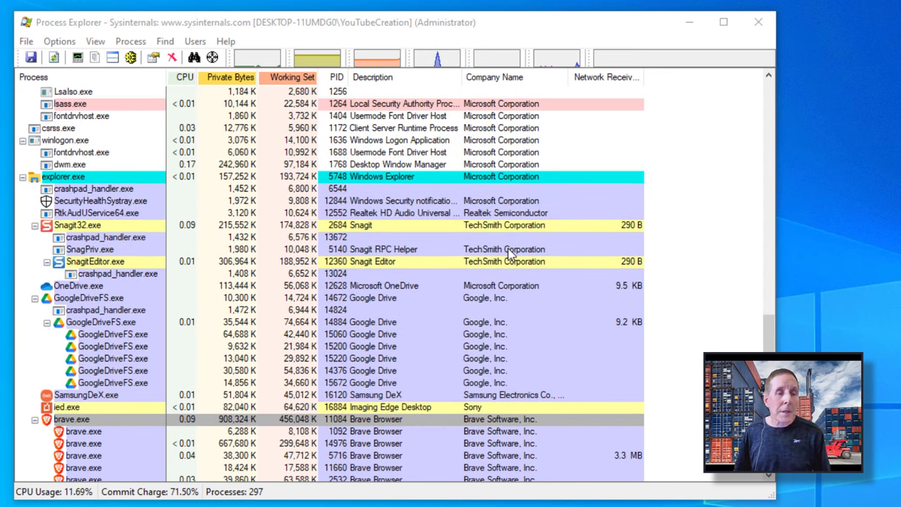
scroll(down, 3)
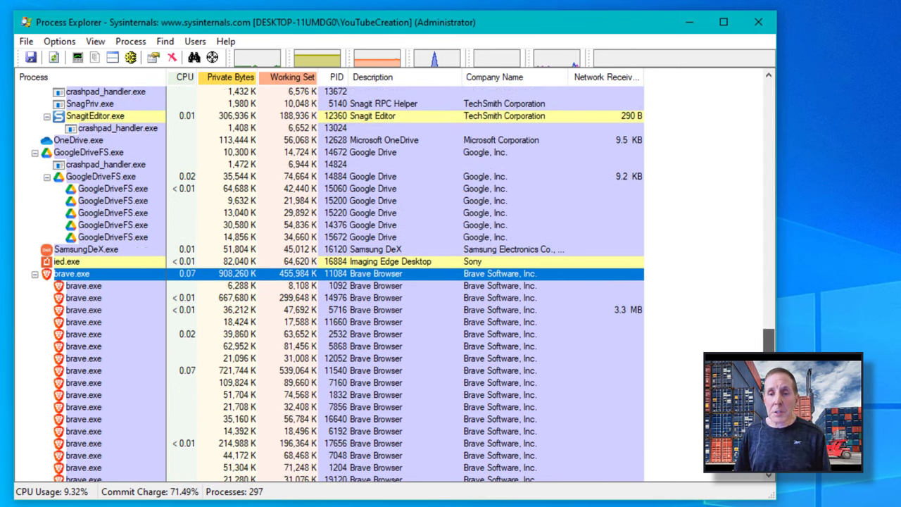
scroll(down, 3)
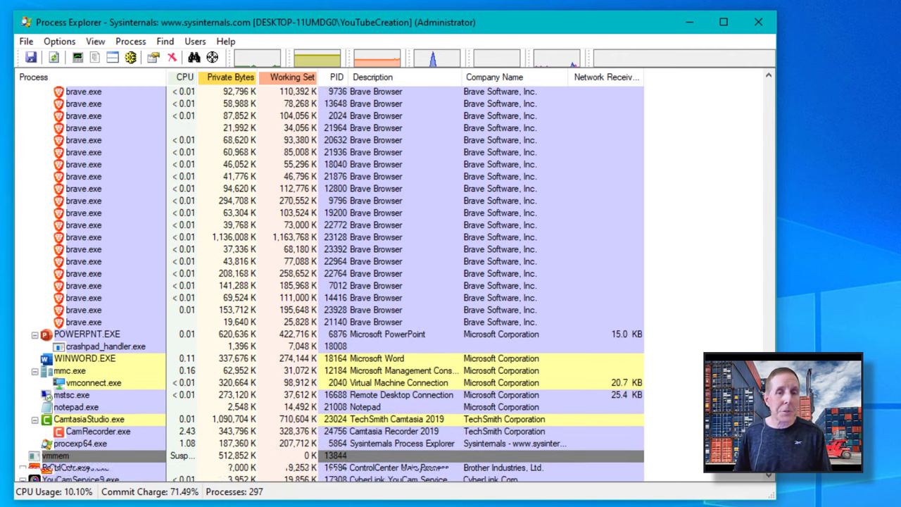
scroll(up, 3)
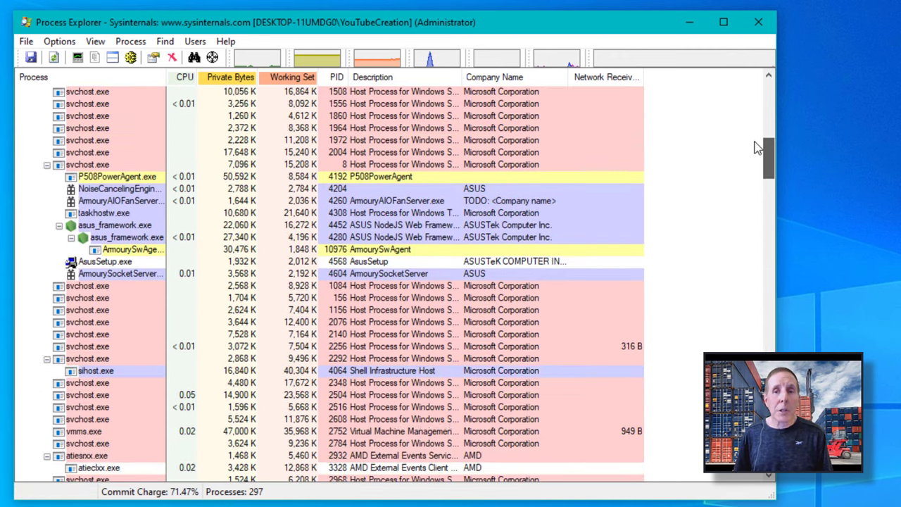
scroll(up, 3)
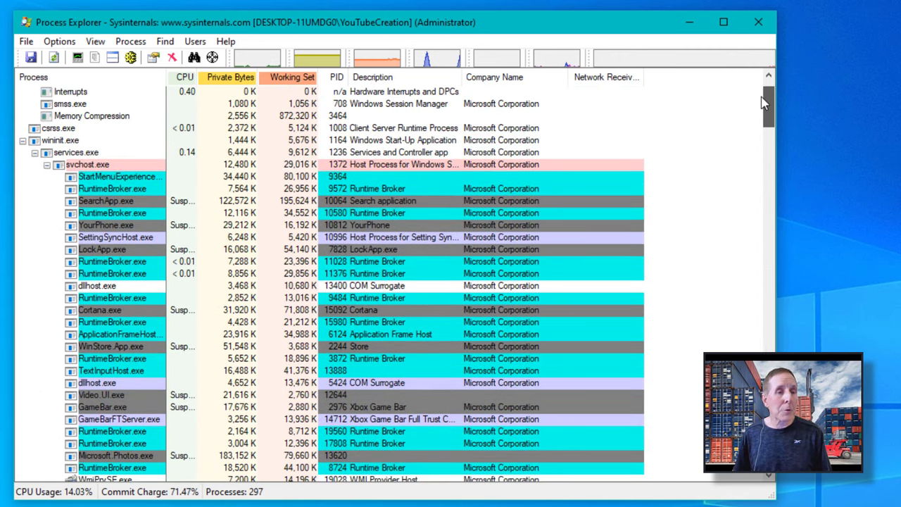
scroll(down, 3)
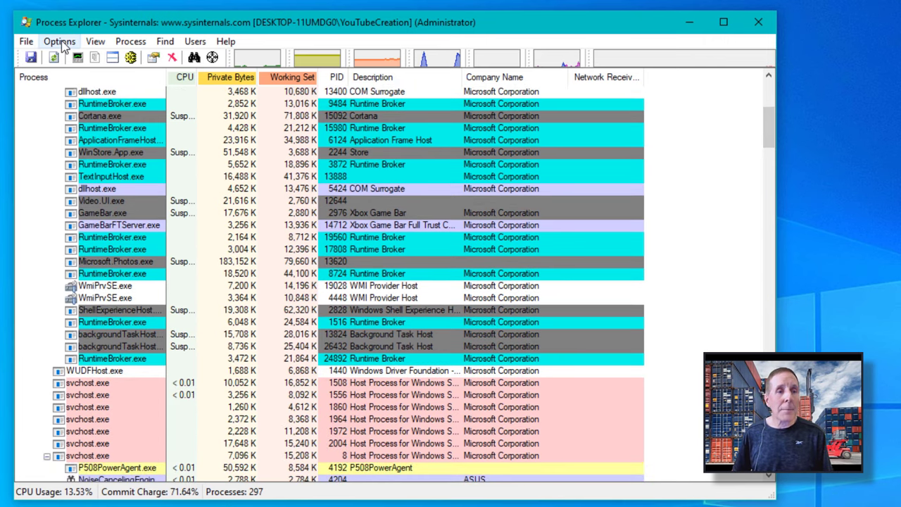
Open the process colour settings and enable the Jobs highlight colour
click(59, 41)
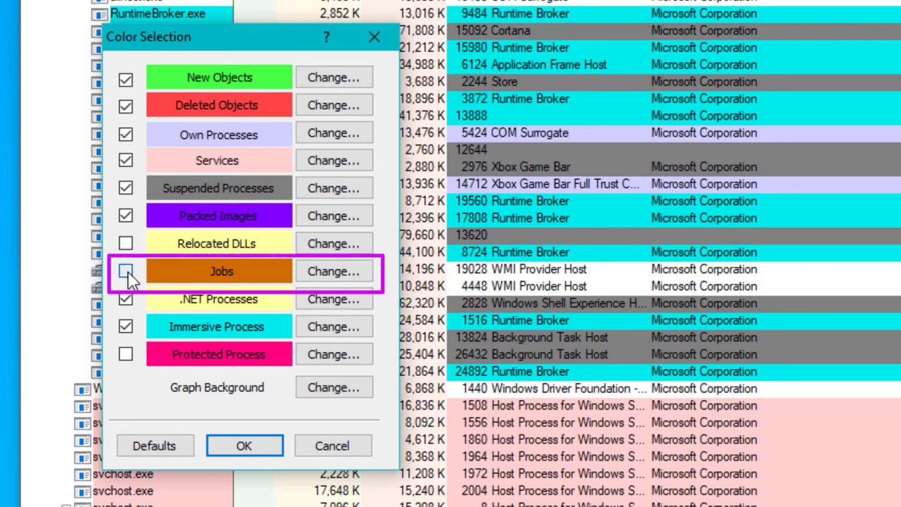
click(125, 271)
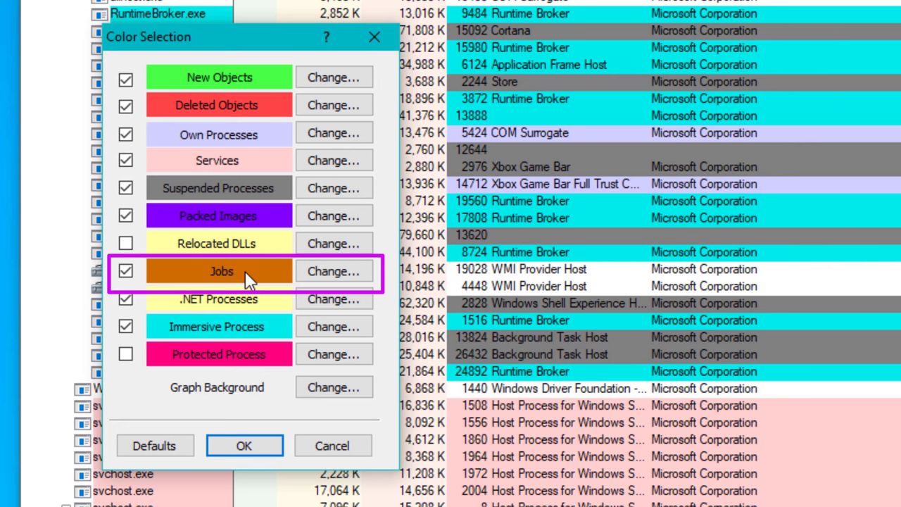
mouse_move(244, 444)
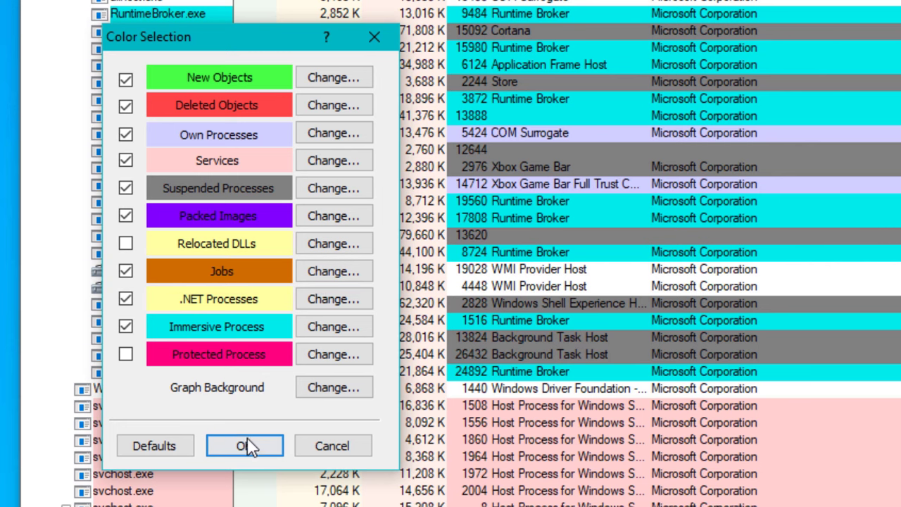
Apply the colour settings and scroll to the Jobs-coloured GoogleDriveFS processes
click(245, 445)
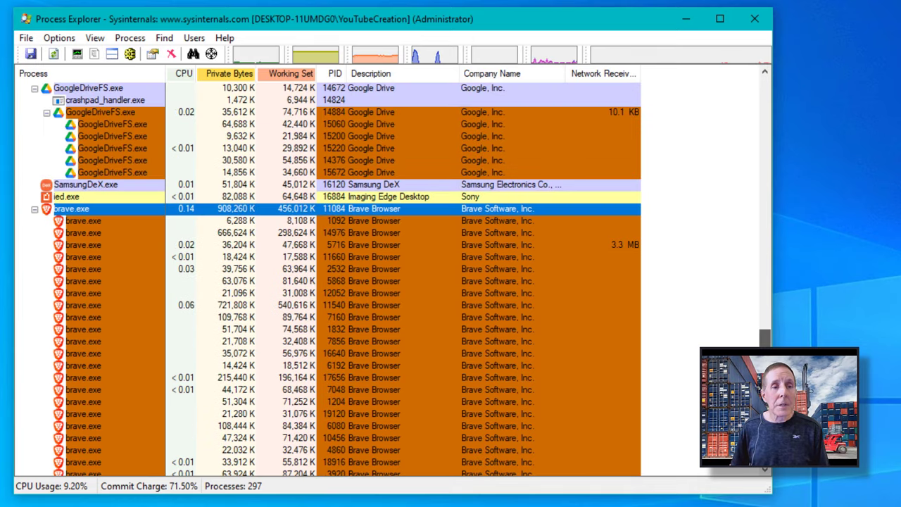
scroll(up, 3)
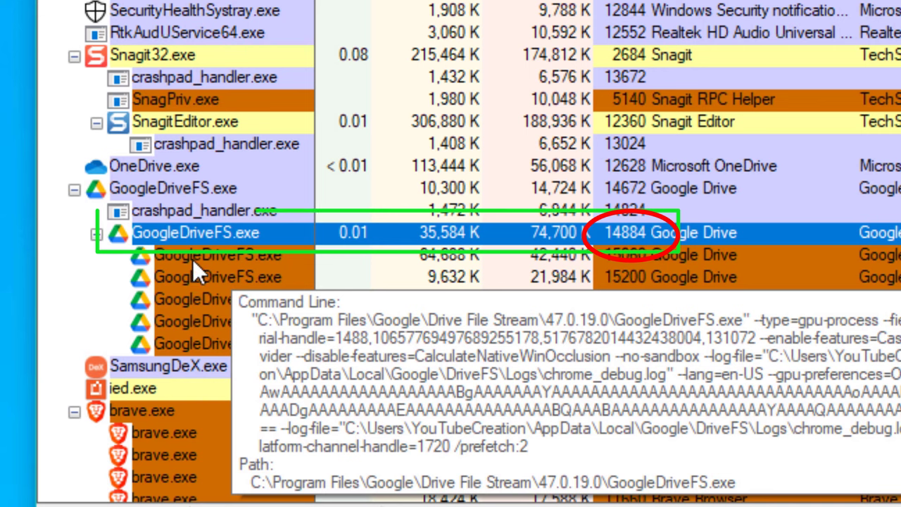
mouse_move(197, 298)
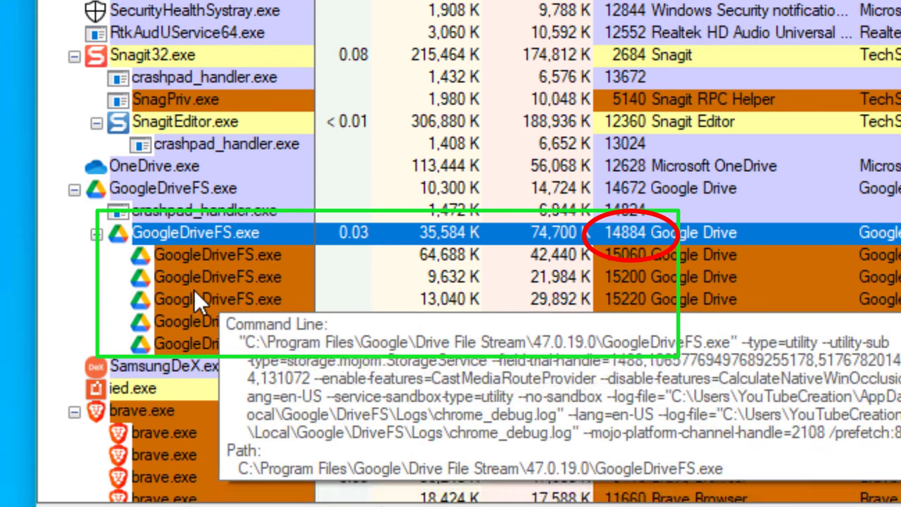
mouse_move(208, 255)
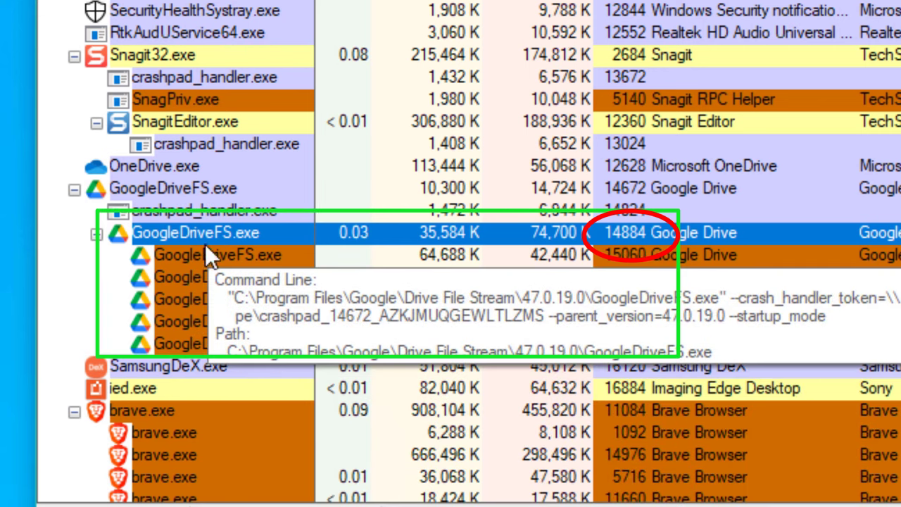
View the Job tab in GoogleDriveFS.exe (PID 14884) properties
right_click(185, 233)
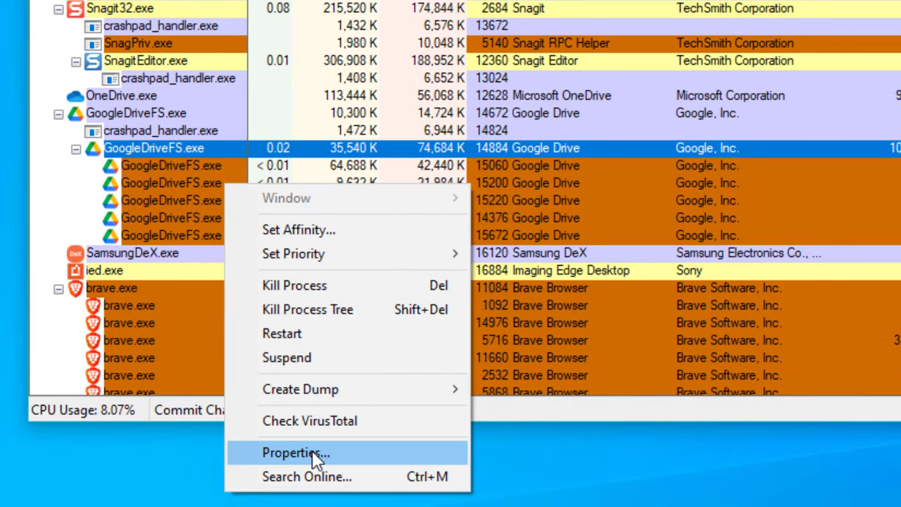
click(295, 453)
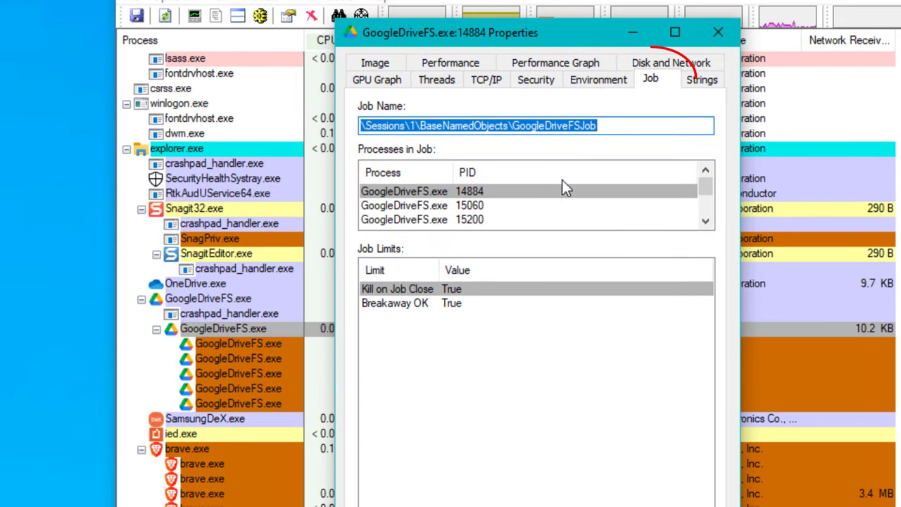
click(469, 219)
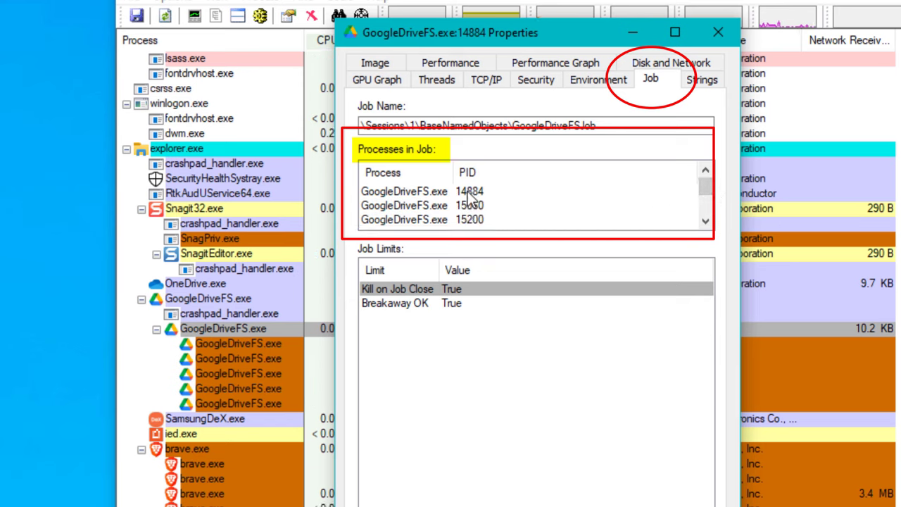
mouse_move(475, 201)
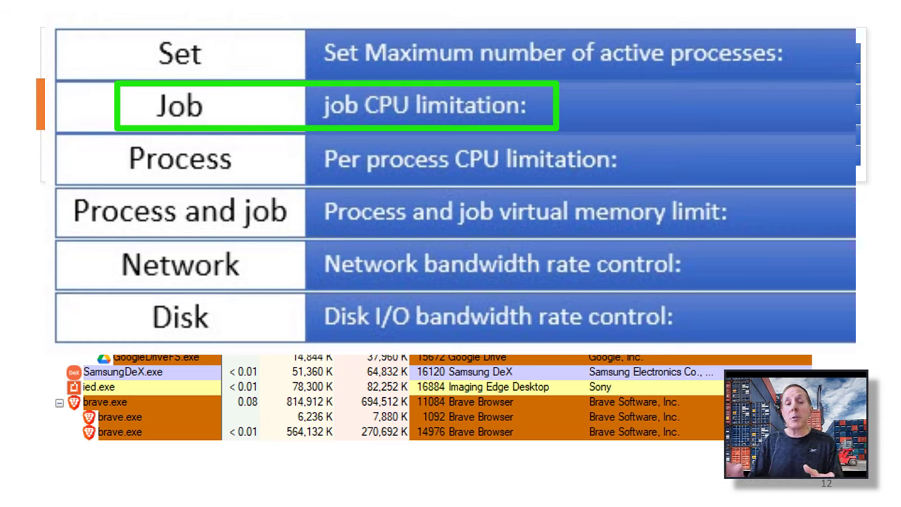
Show slide 12 with the job object limits table
click(180, 158)
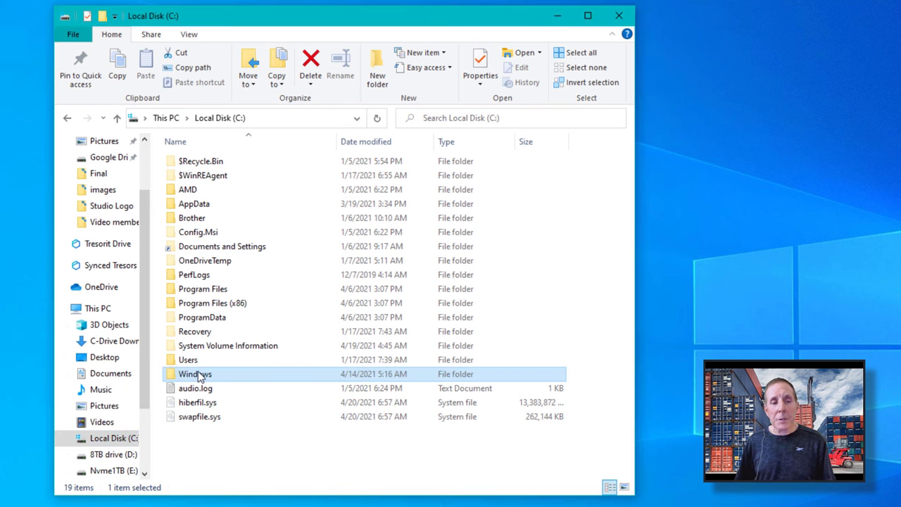
Open the Windows folder on drive C and view the System32 folder's properties
double_click(195, 374)
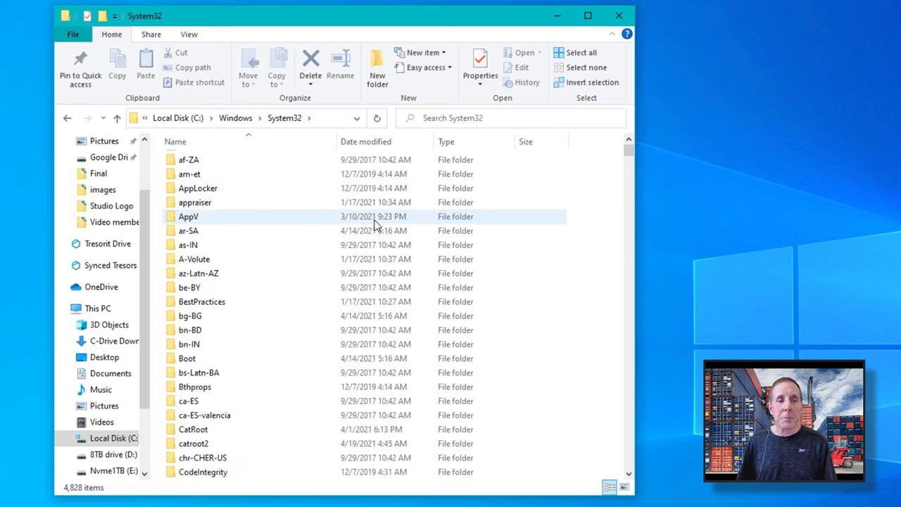
scroll(down, 3)
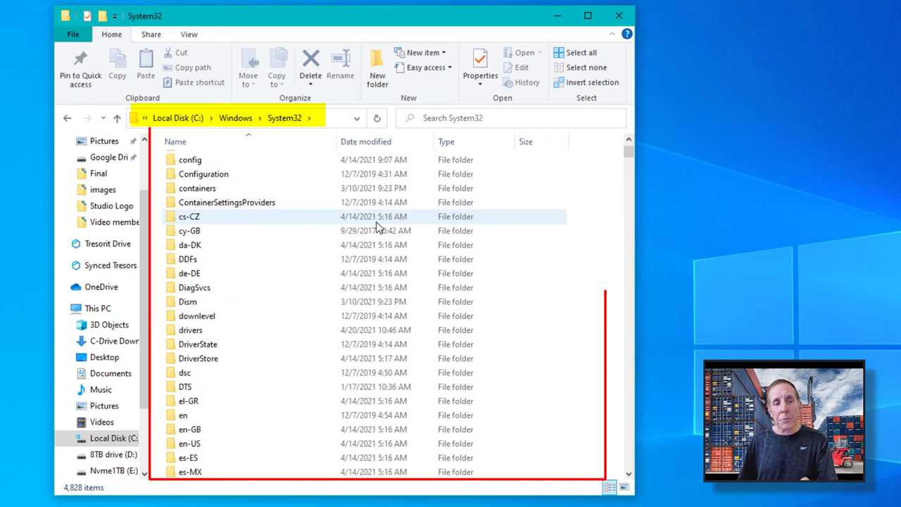
scroll(down, 3)
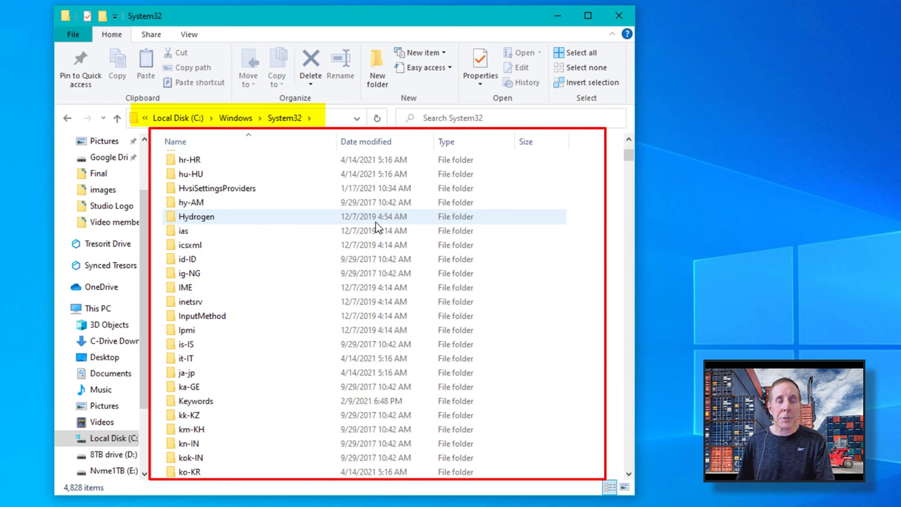
scroll(down, 3)
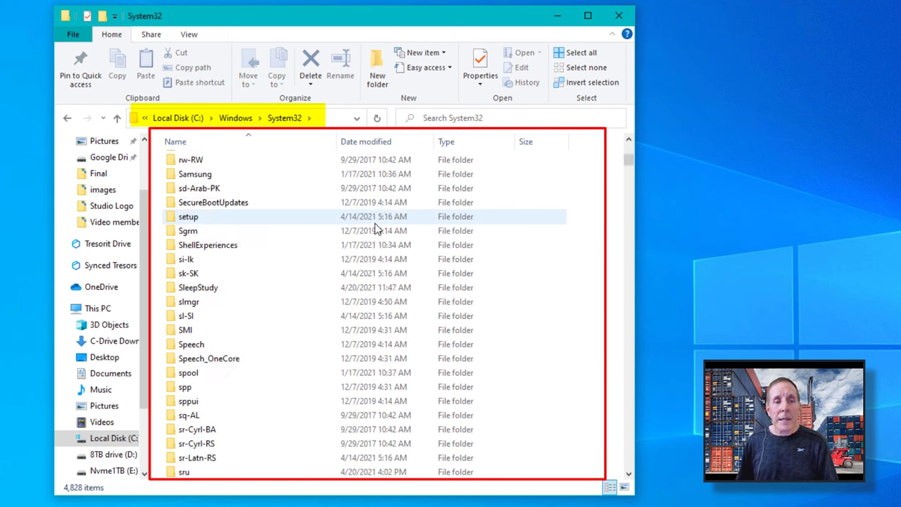
scroll(up, 3)
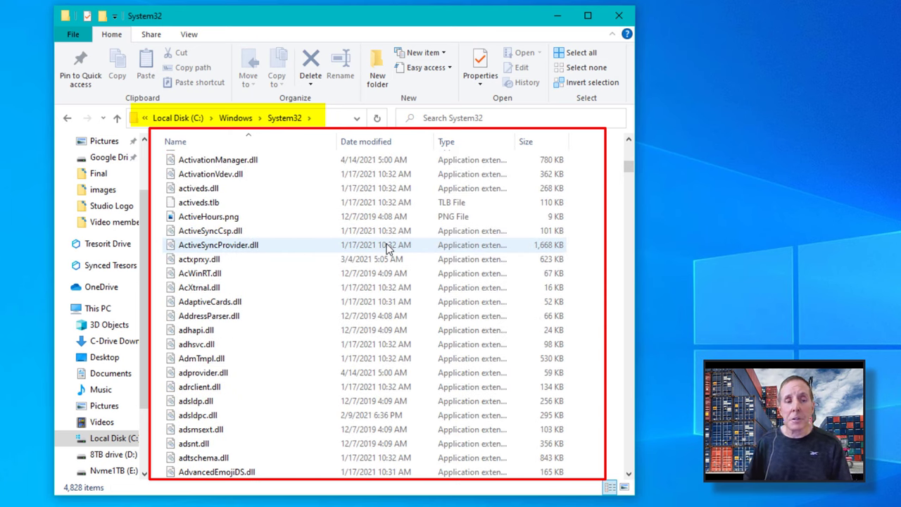
scroll(down, 3)
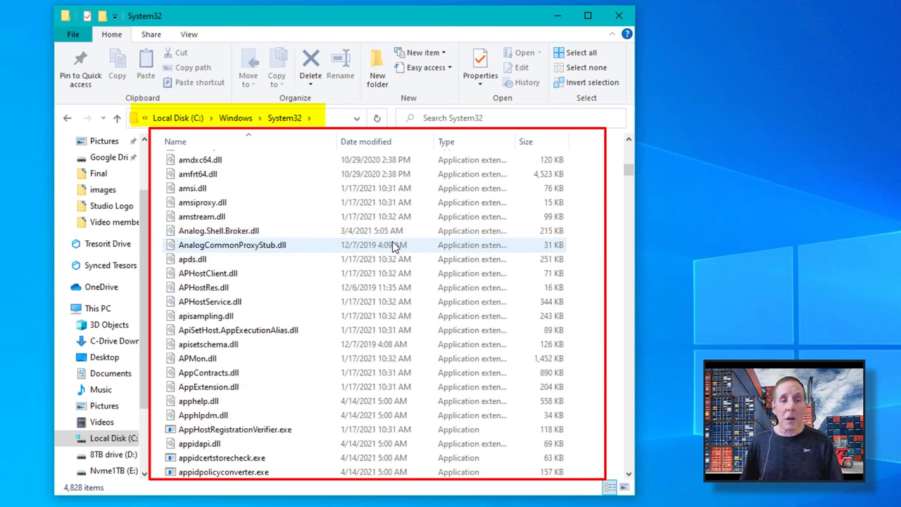
scroll(down, 3)
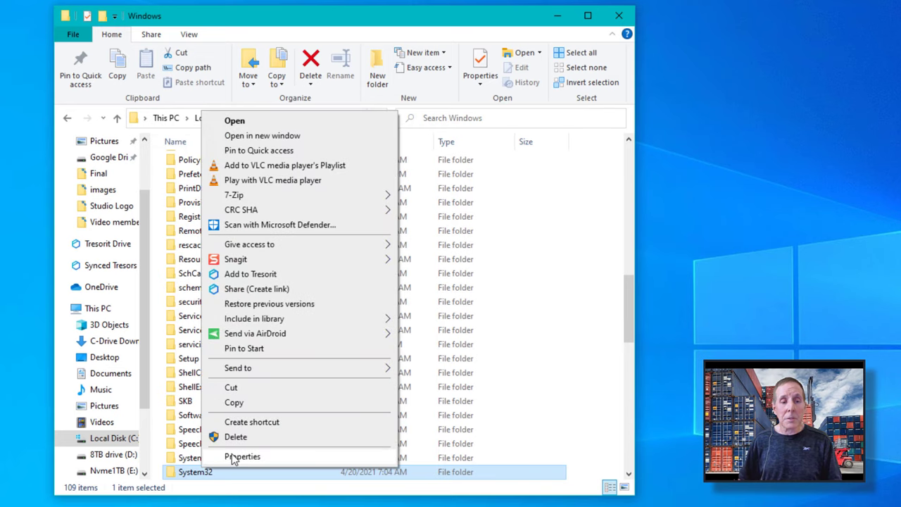
click(242, 456)
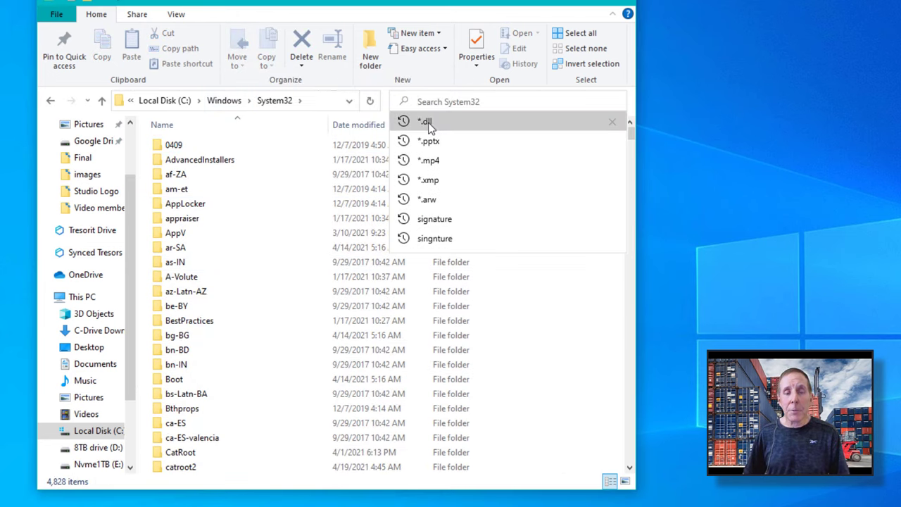
click(425, 122)
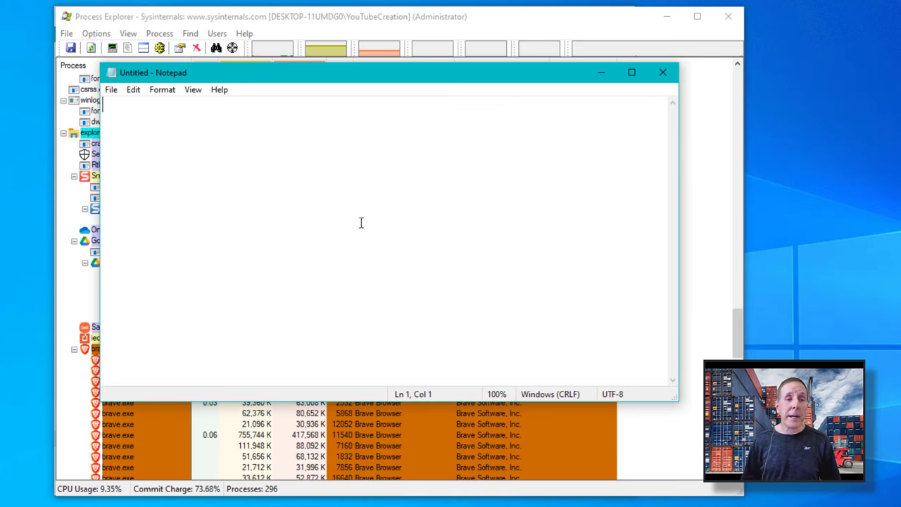
mouse_move(372, 97)
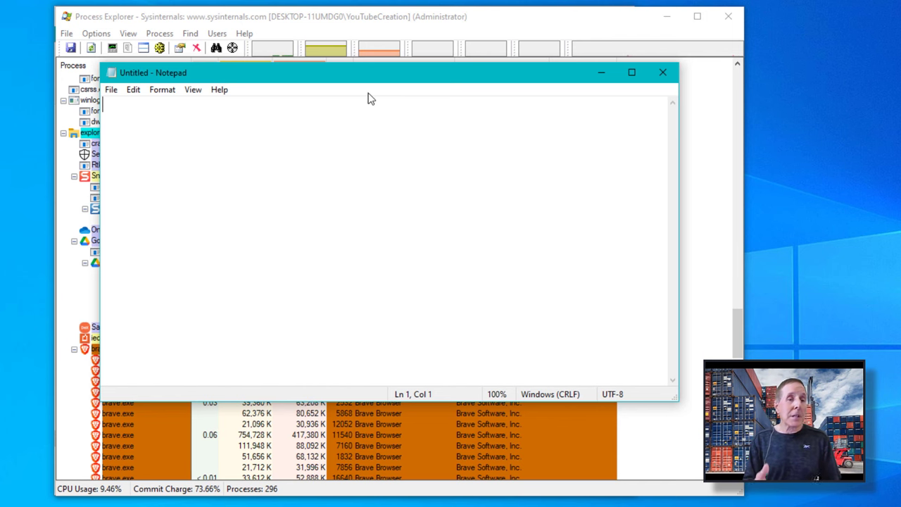
Bring Process Explorer in front of Notepad and scroll down to notepad.exe
click(662, 71)
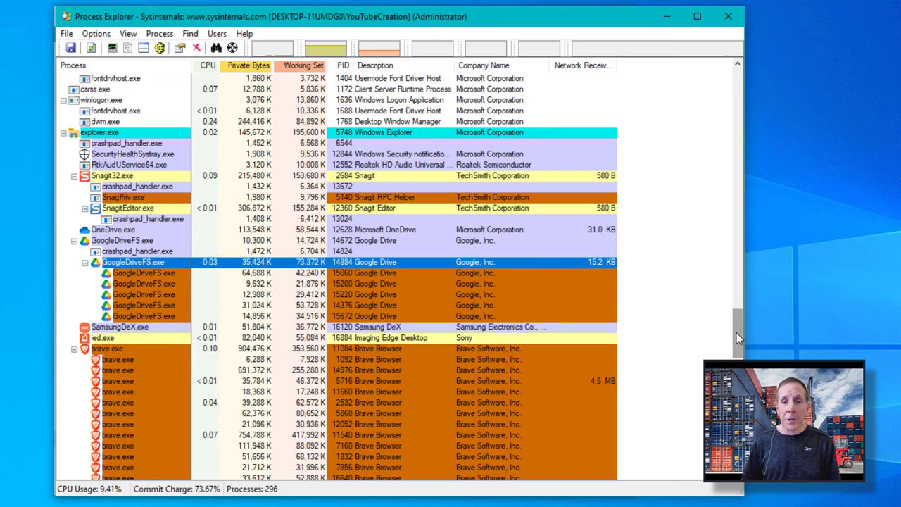
scroll(down, 3)
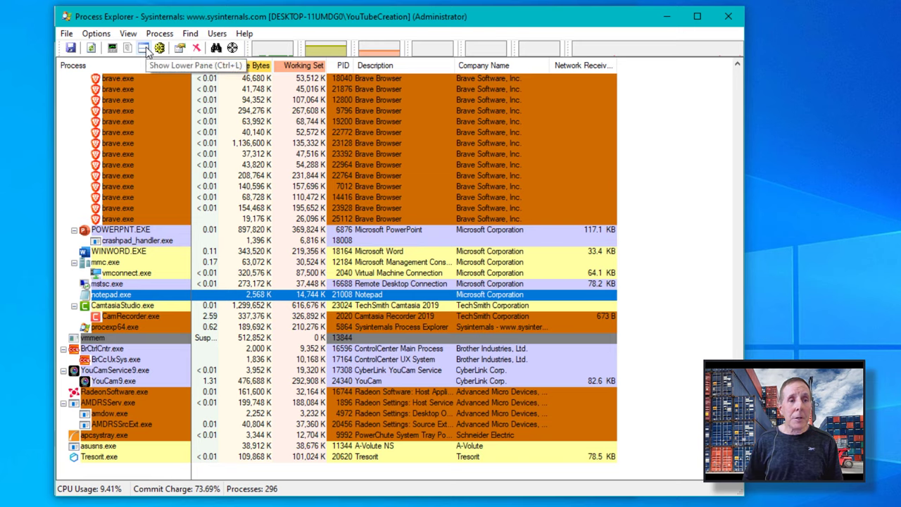
Show the lower pane for notepad.exe and switch it to the DLLs view
click(144, 48)
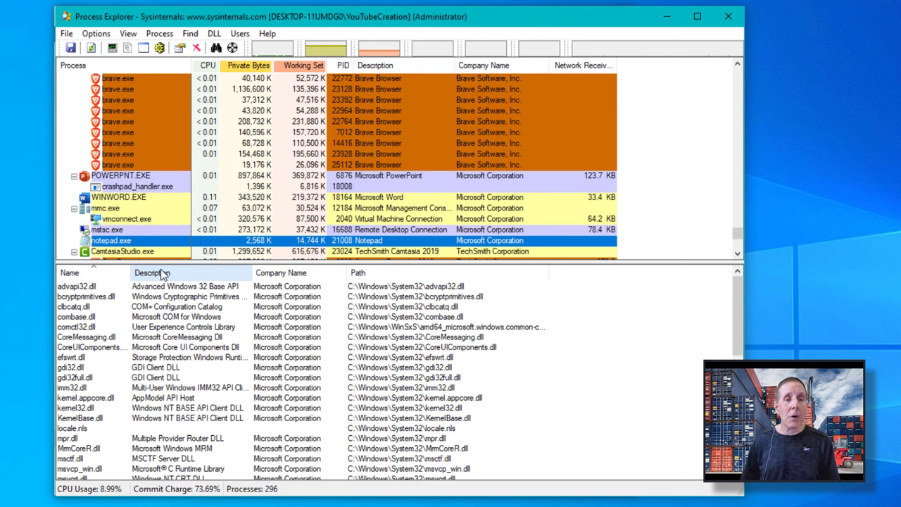
click(128, 34)
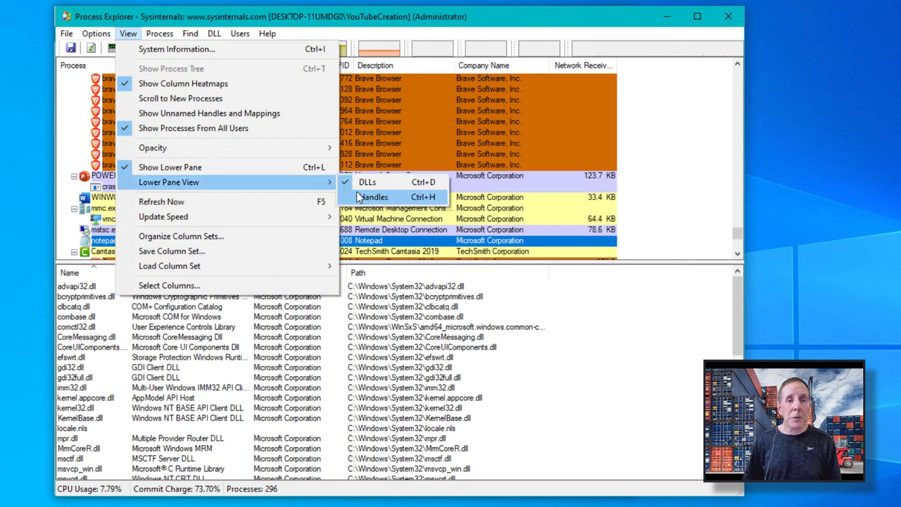
mouse_move(367, 182)
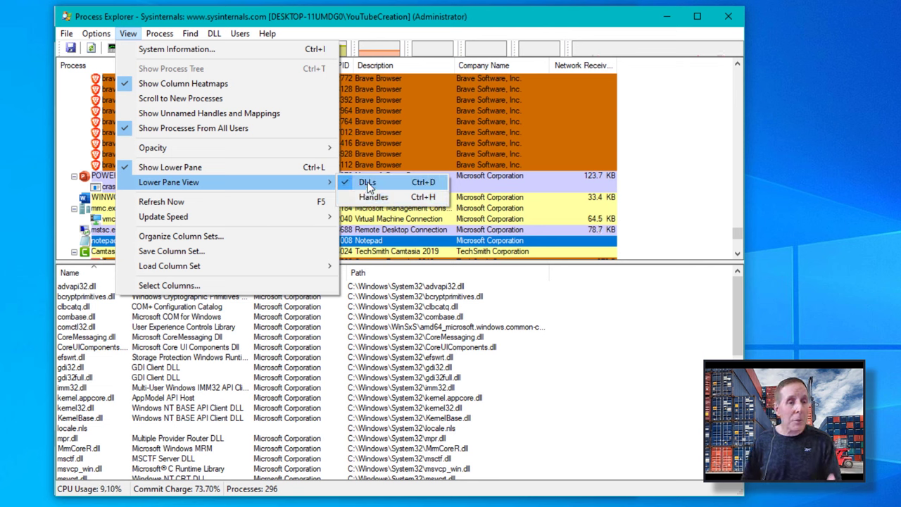
click(367, 182)
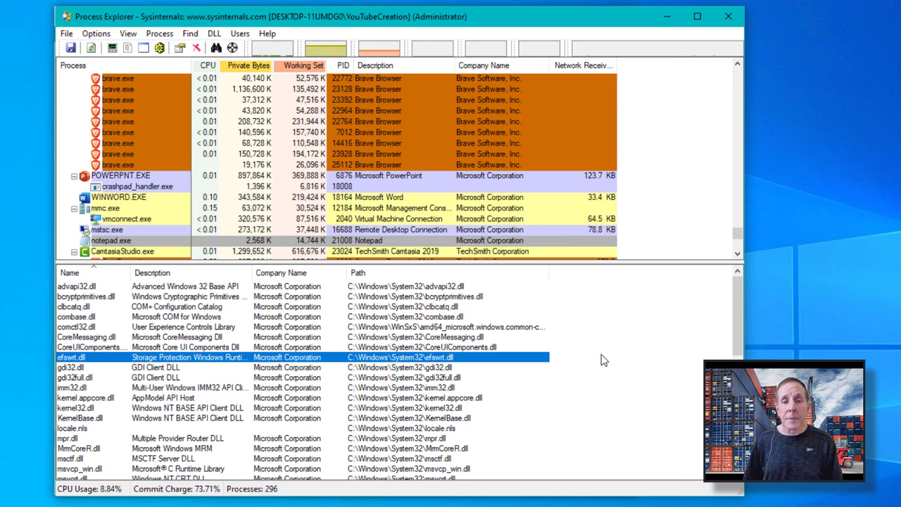
click(111, 240)
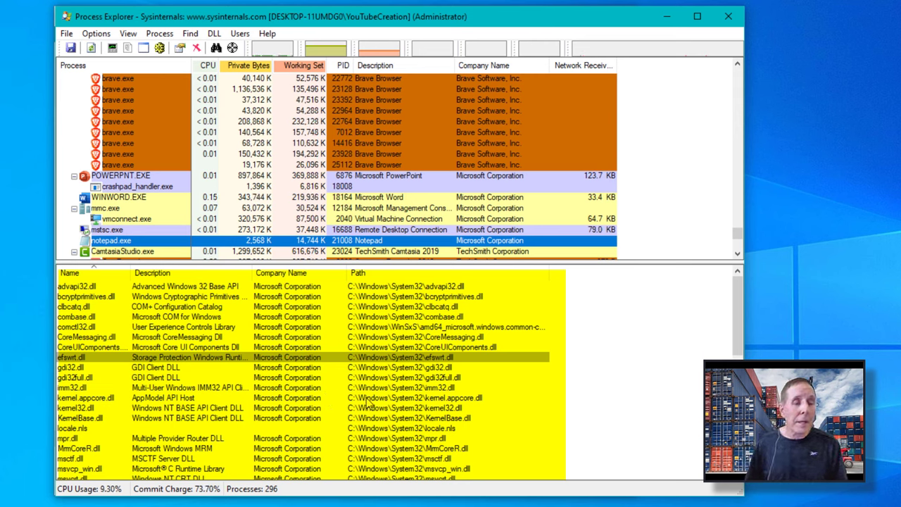
scroll(down, 3)
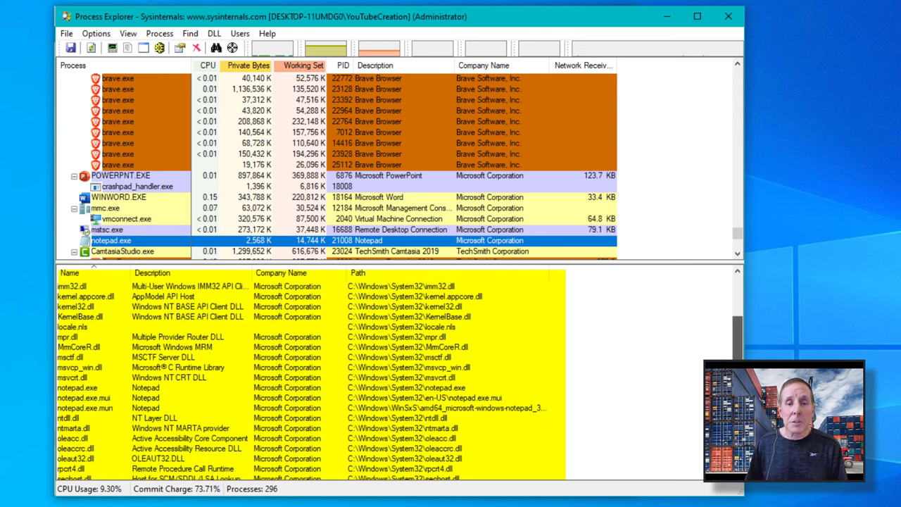
scroll(up, 3)
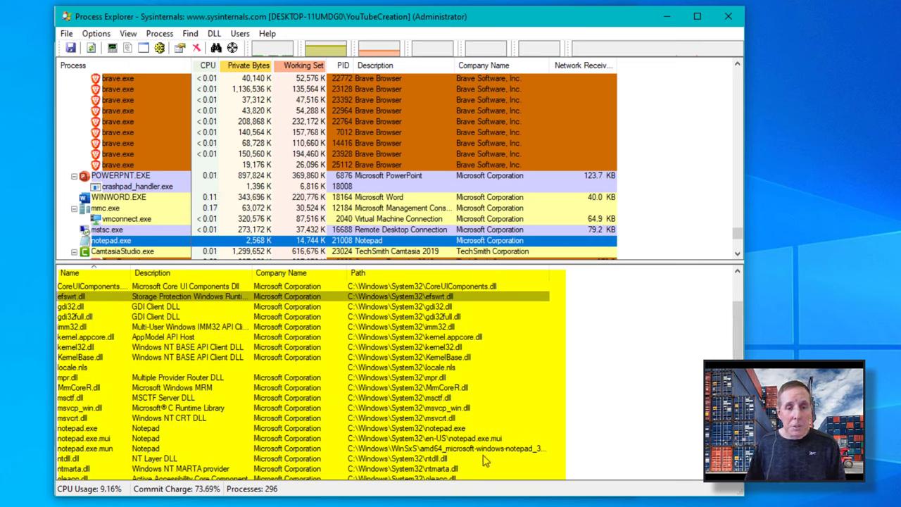
mouse_move(475, 387)
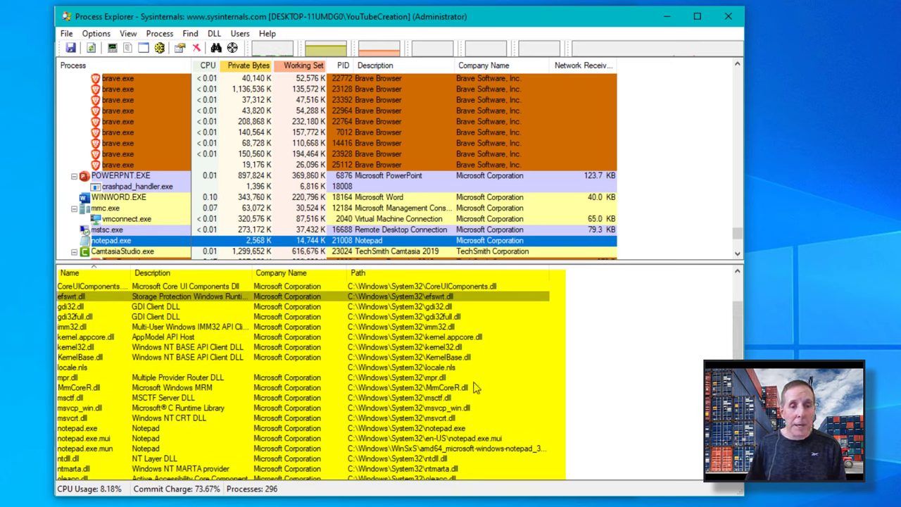
scroll(down, 3)
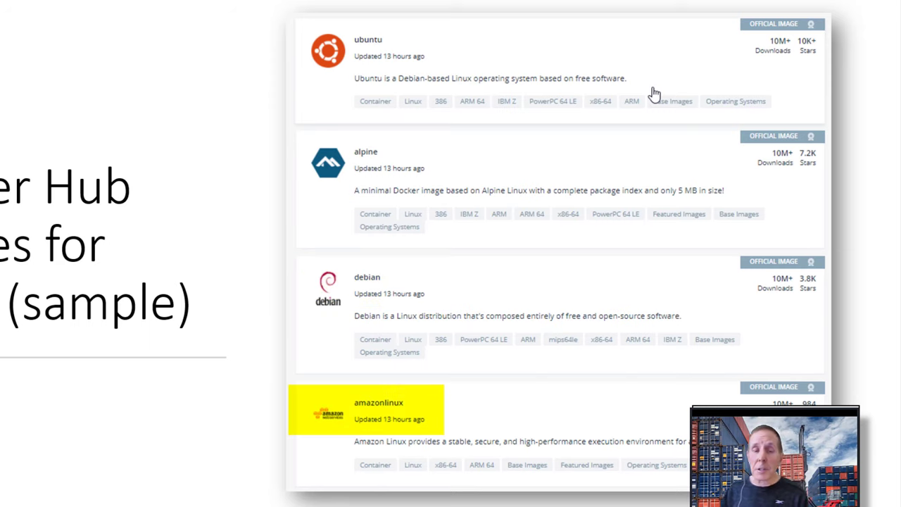
Advance to the Download and install Docker slide
key(right)
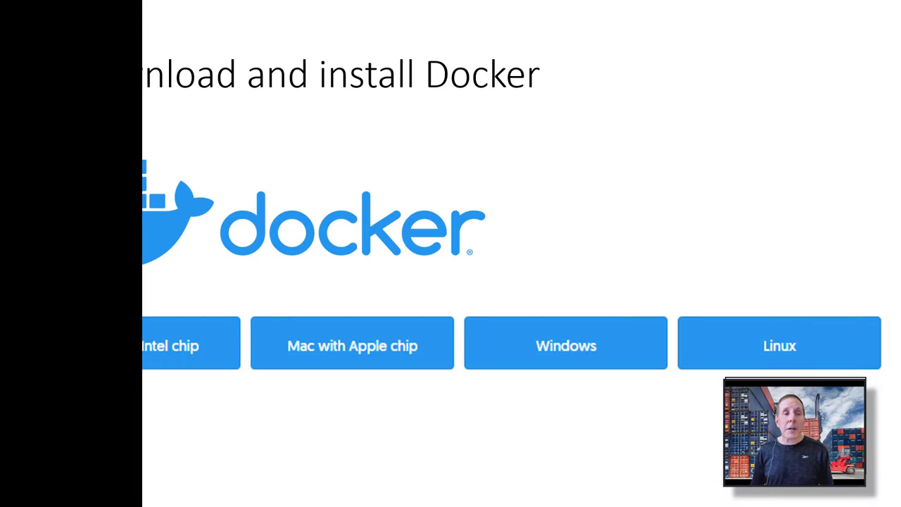